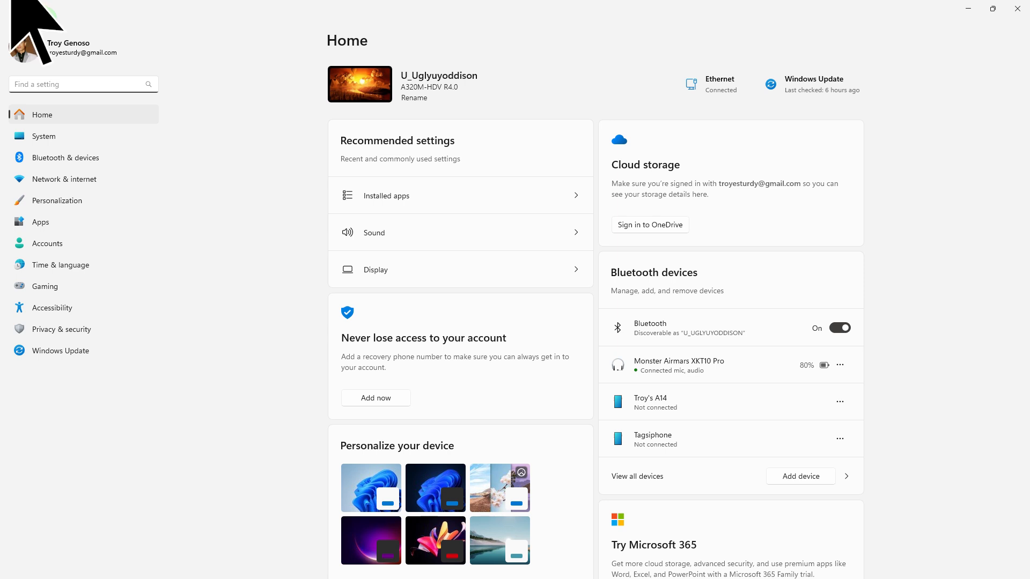
- Go to the Bluetooth & devices page from the Settings navigation pane
left_click(65, 158)
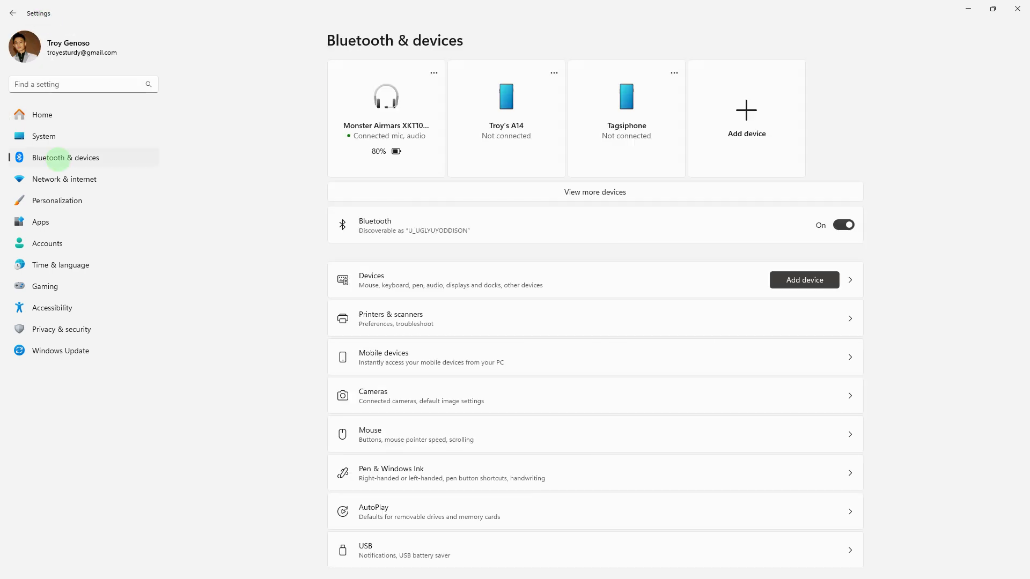
mouse_move(49, 152)
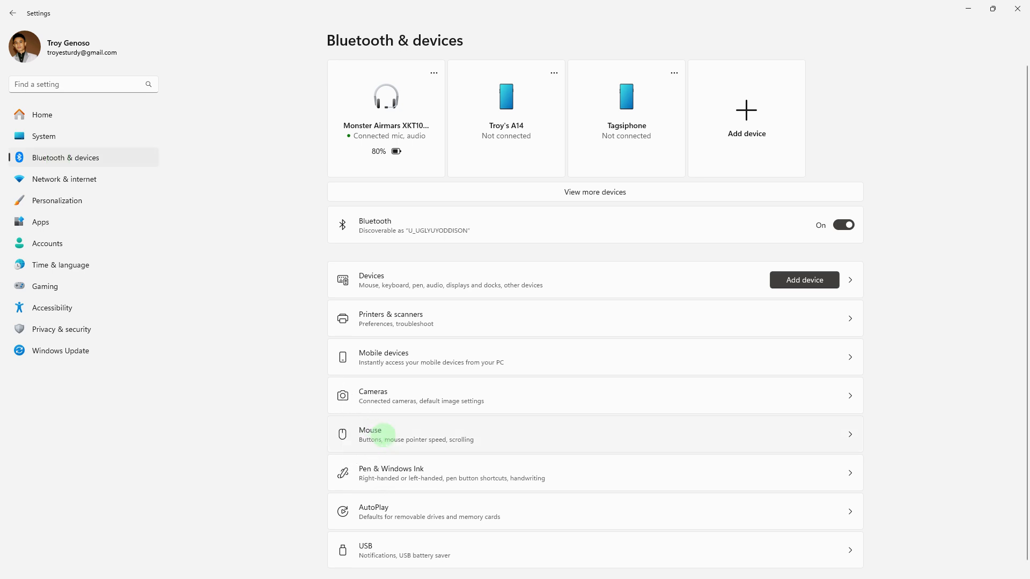
- Open the Mouse page under Bluetooth & devices
left_click(369, 434)
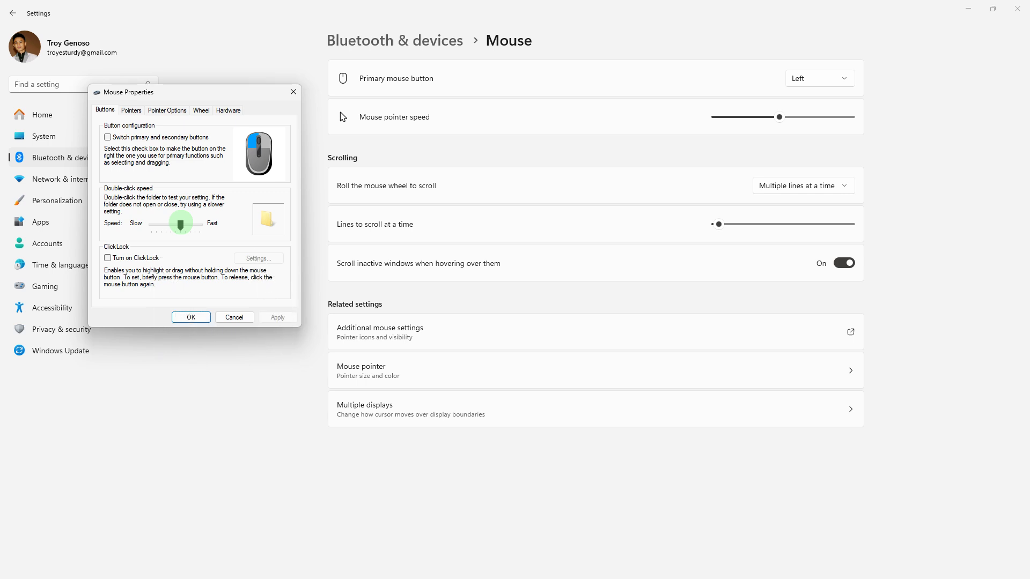
- Switch Mouse Properties to the Pointer Options tab showing motion speed and visibility settings
left_click(195, 138)
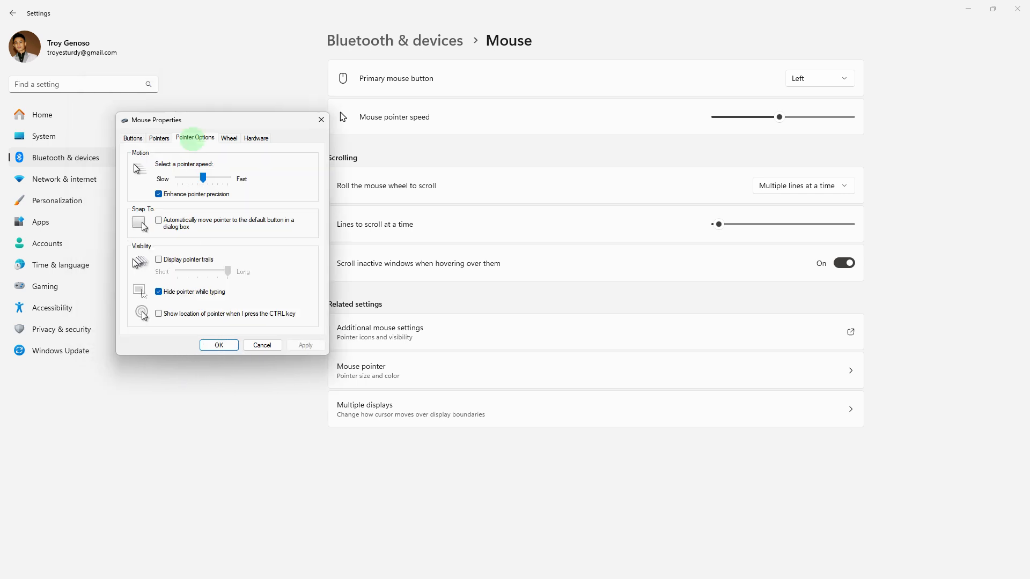
mouse_move(167, 92)
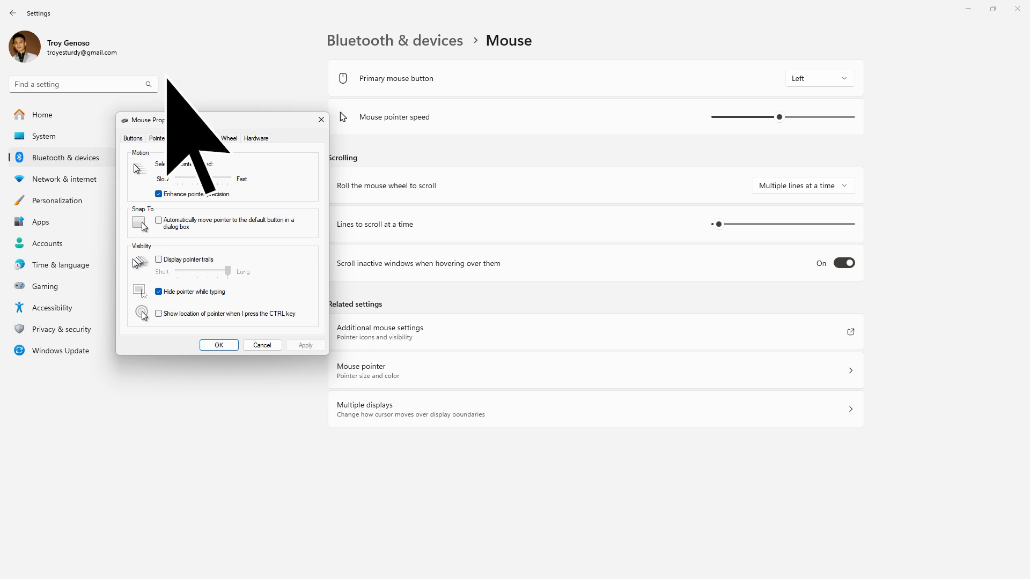
left_click(195, 138)
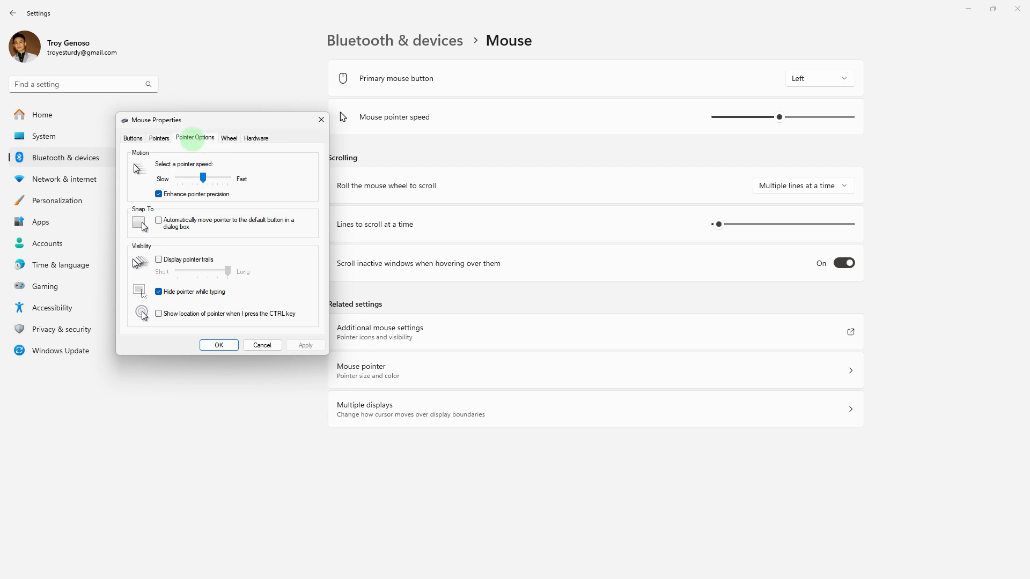